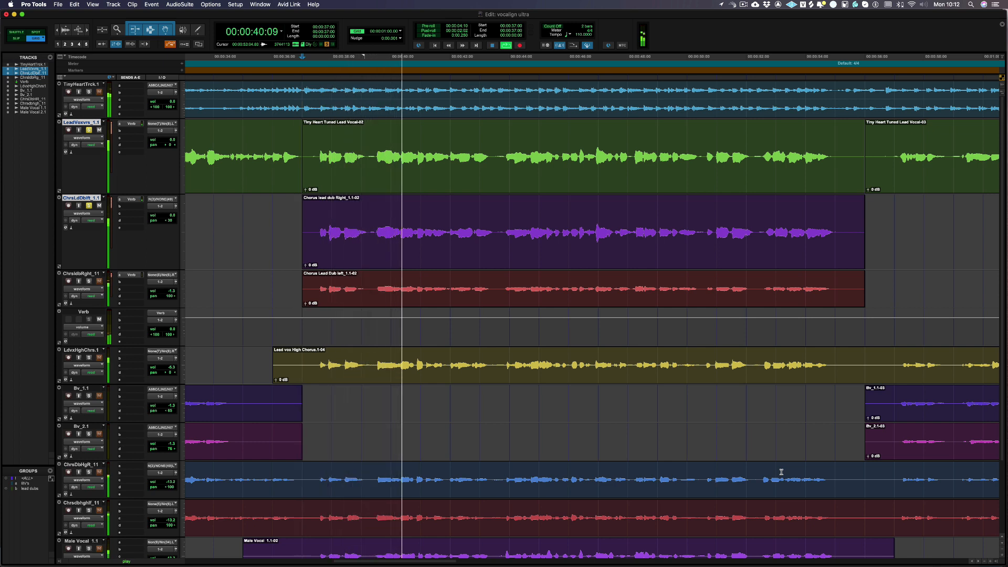
Play the chorus to hear the lead vocal alongside the chorus dub tracks.
left_click(448, 46)
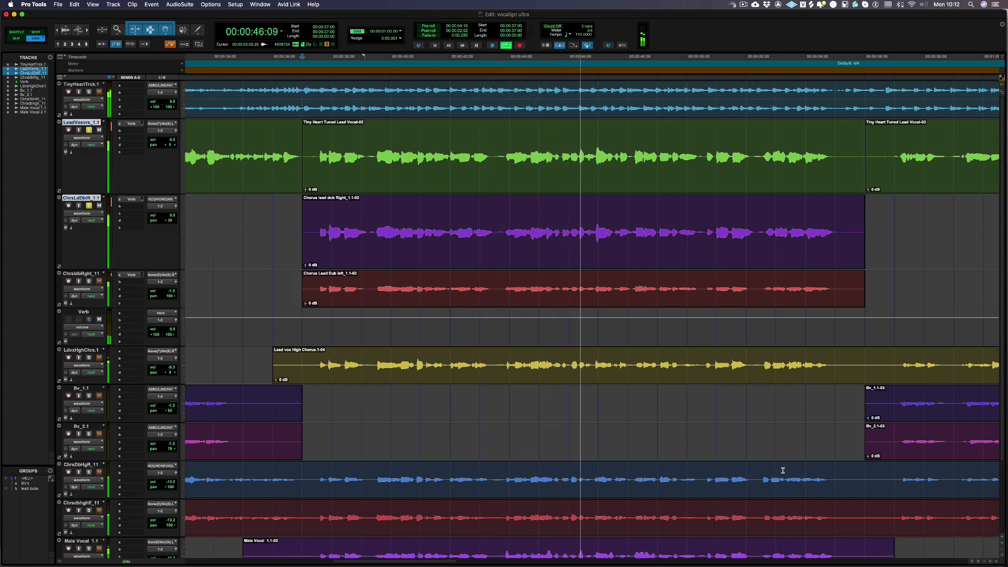
key("space")
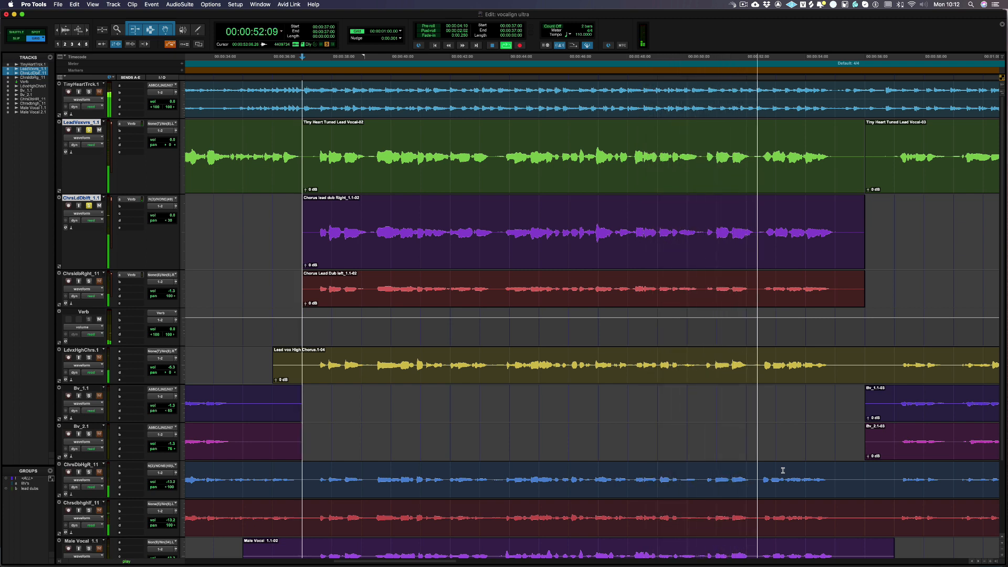
left_click(487, 45)
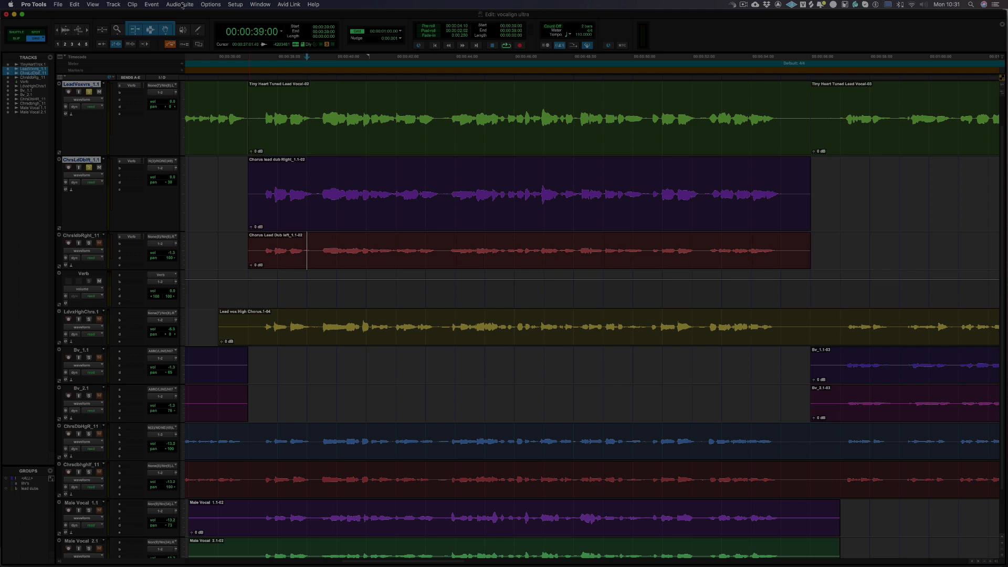
Launch VocAlign Ultra from the AudioSuite Synchro Arts menu.
left_click(180, 5)
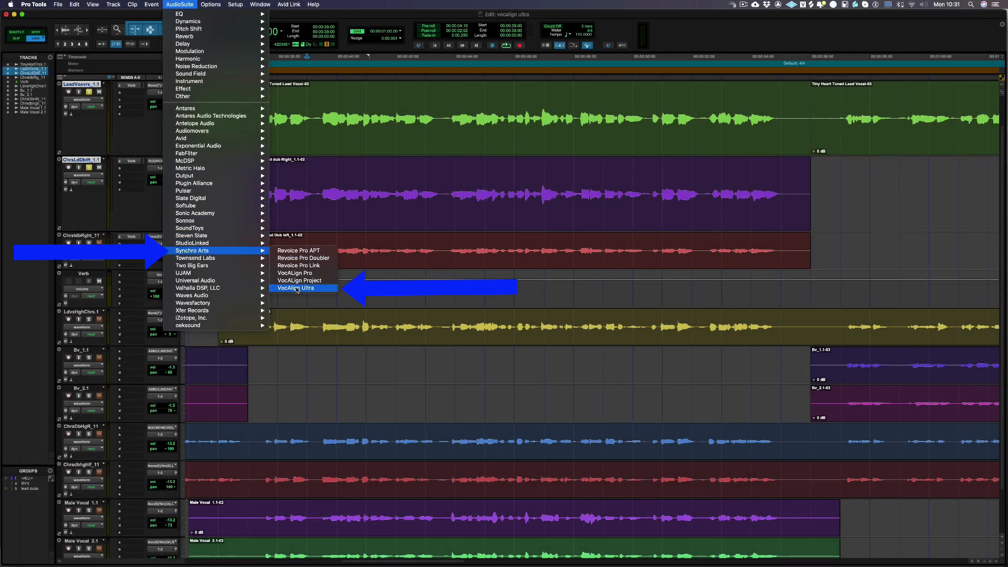
left_click(296, 288)
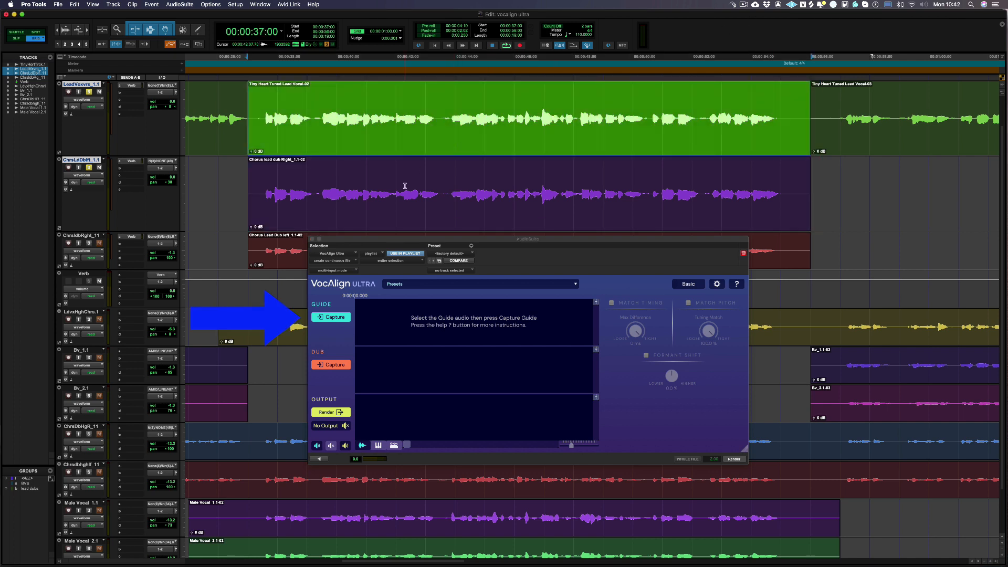
Capture the selected lead vocal clip as the VocAlign guide.
left_click(330, 317)
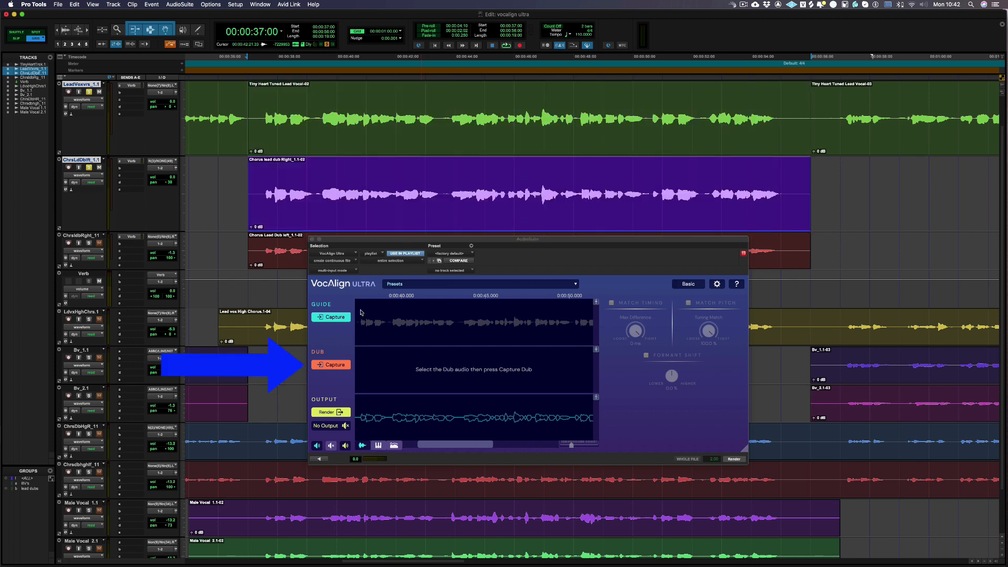
left_click(331, 364)
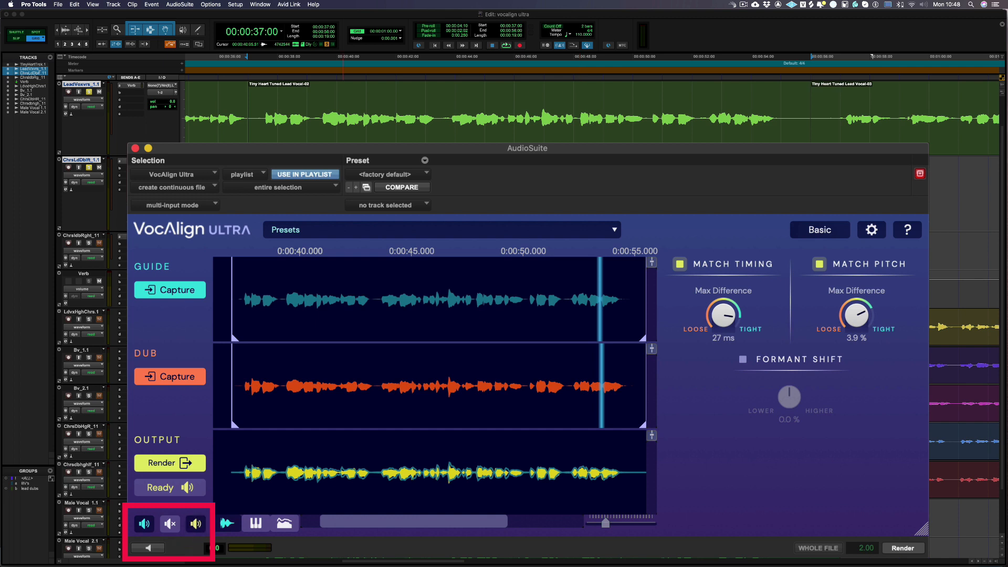
Preview the aligned output against the guide to check the alignment.
left_click(147, 547)
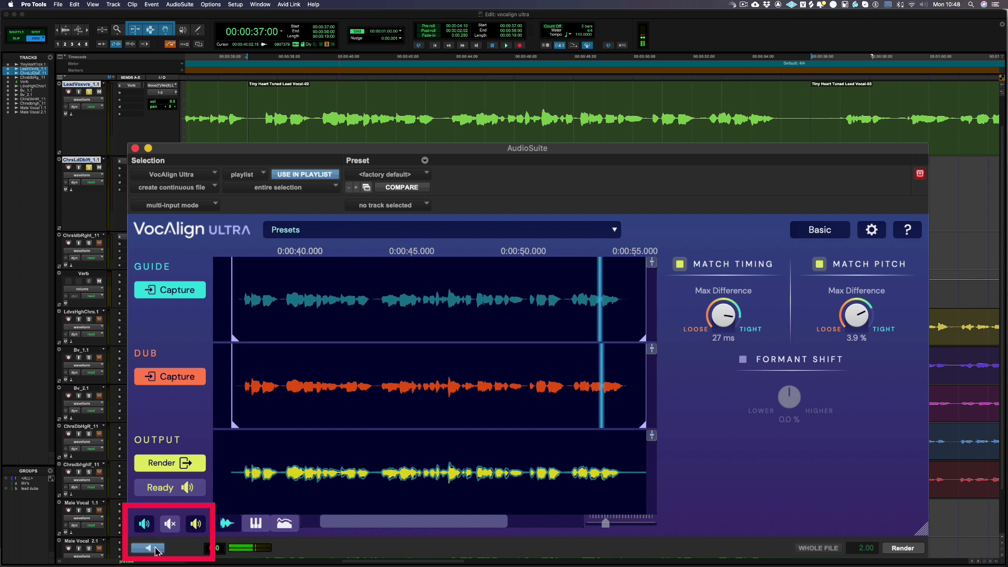
left_click(146, 547)
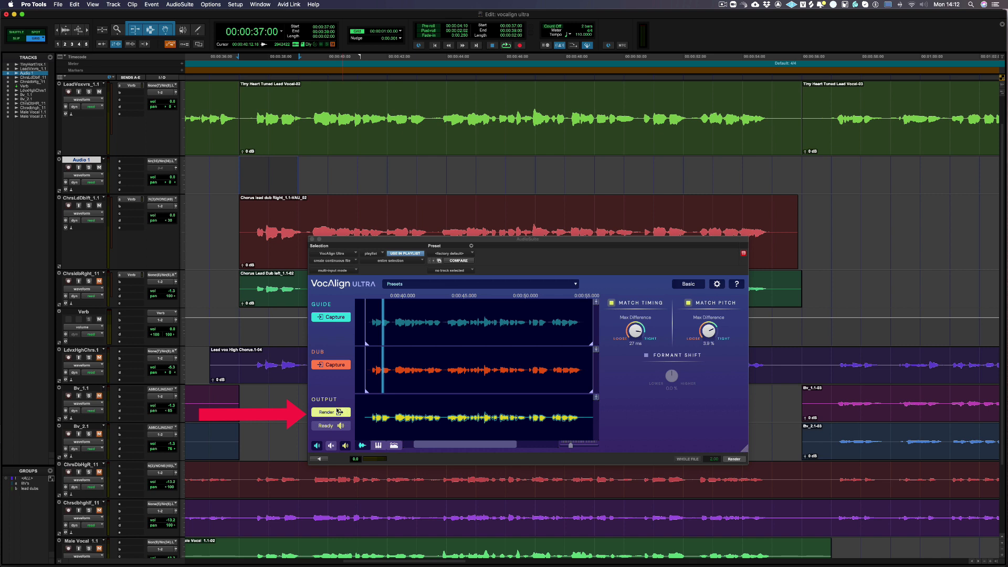
Render the aligned chorus double onto the new Audio 1 track.
left_click(326, 412)
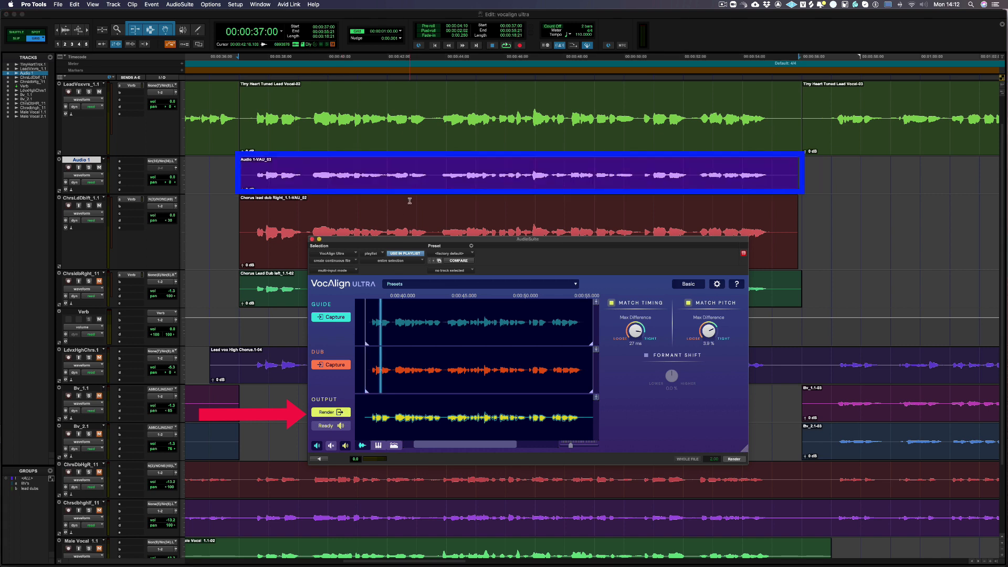